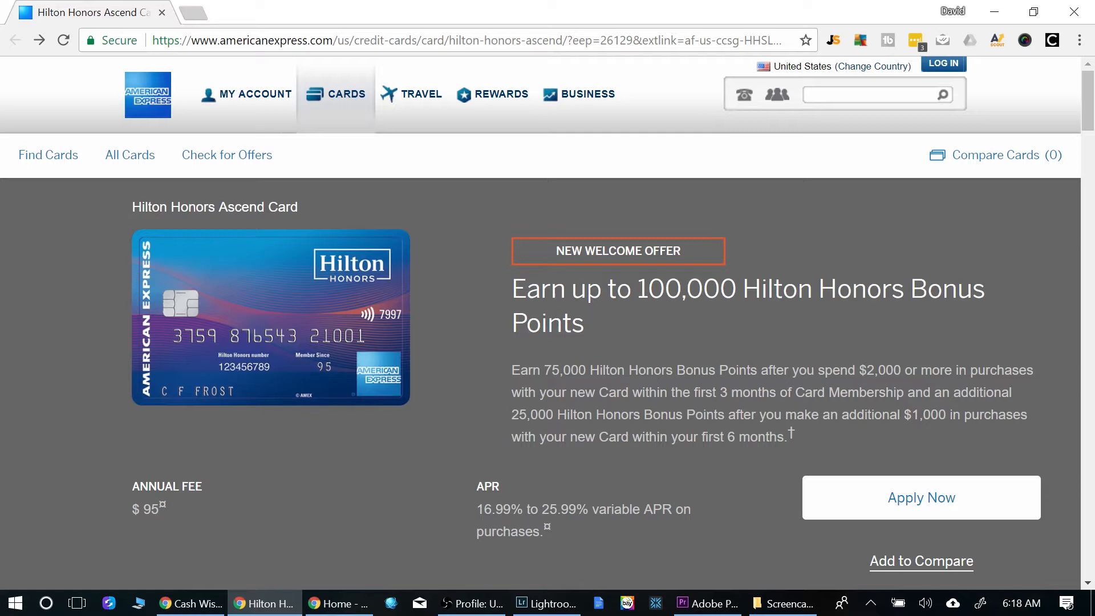
mouse_move(332, 508)
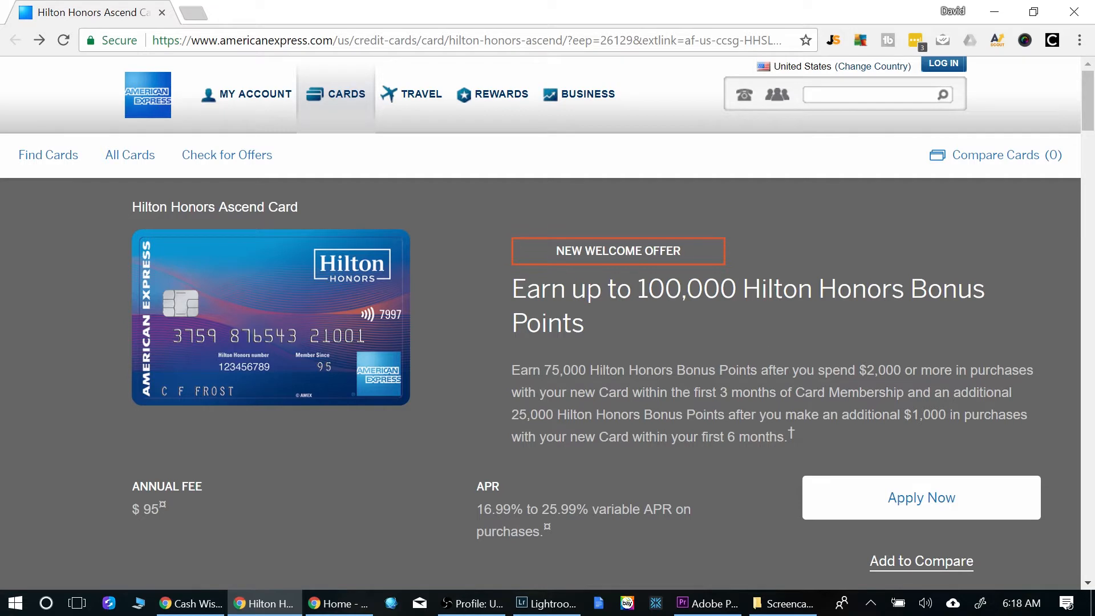
mouse_move(503, 425)
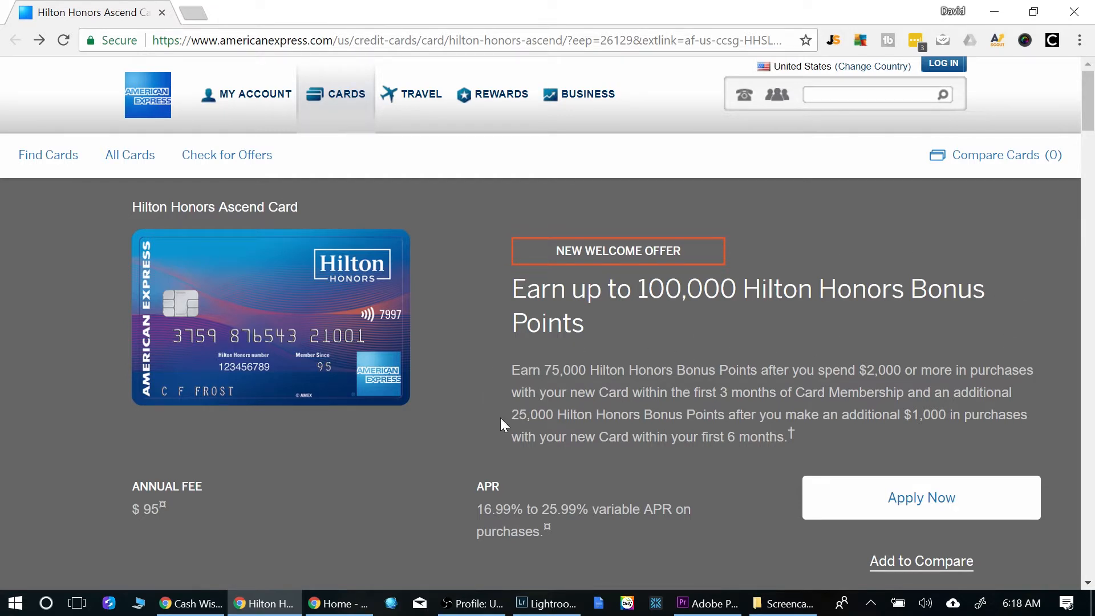
mouse_move(709, 469)
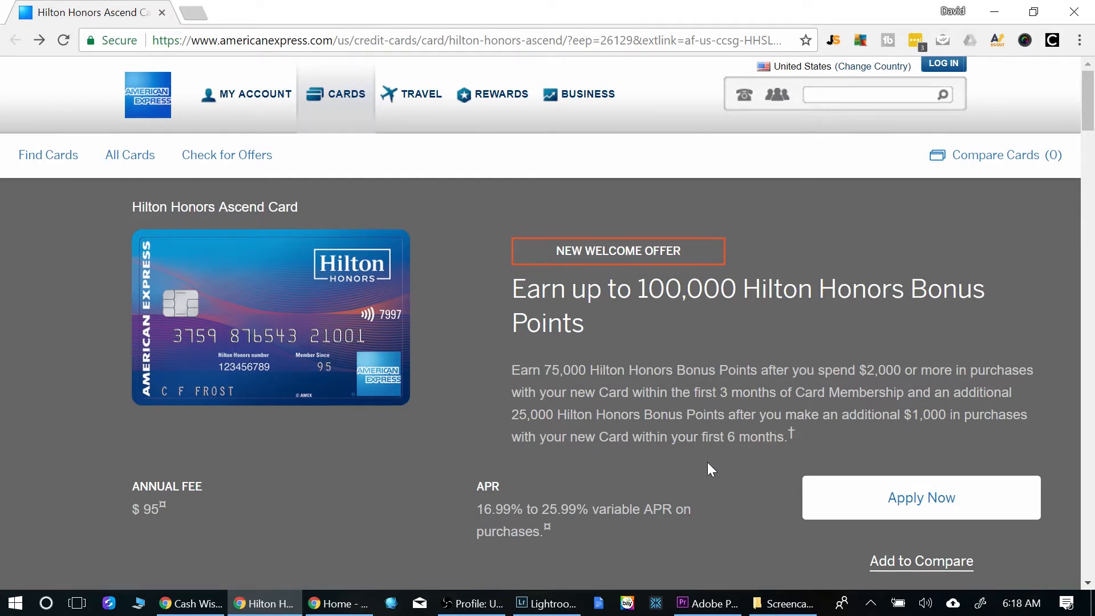
mouse_move(706, 471)
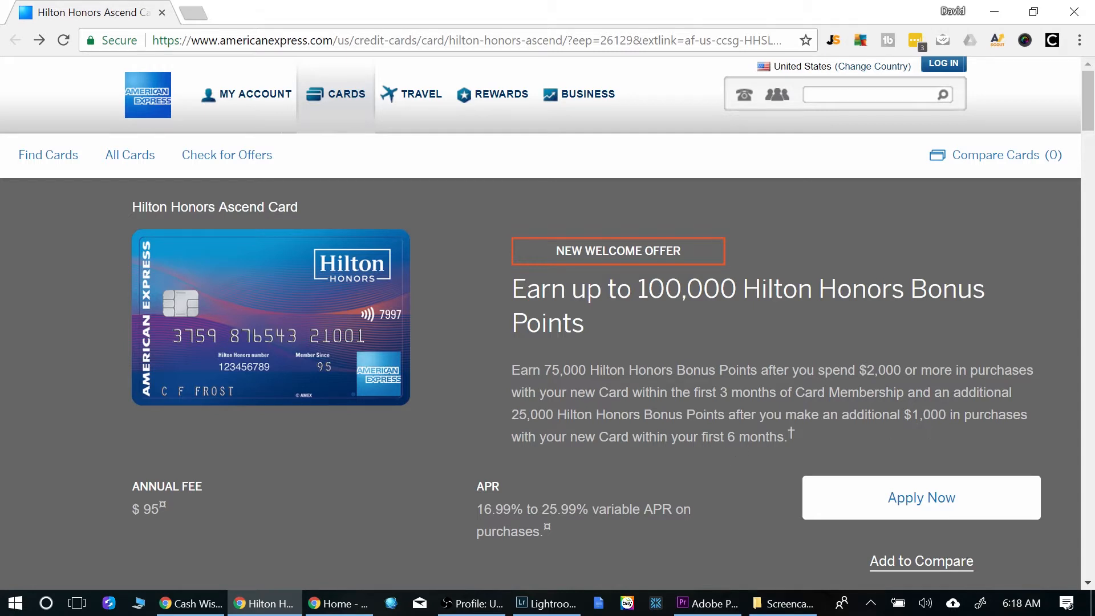
mouse_move(832, 453)
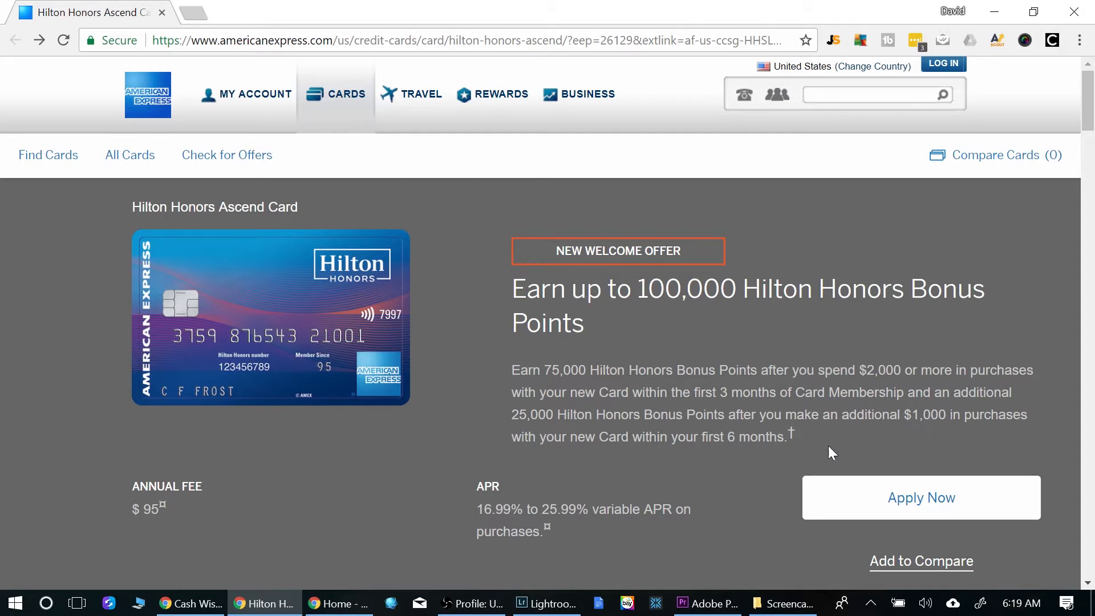
mouse_move(551, 434)
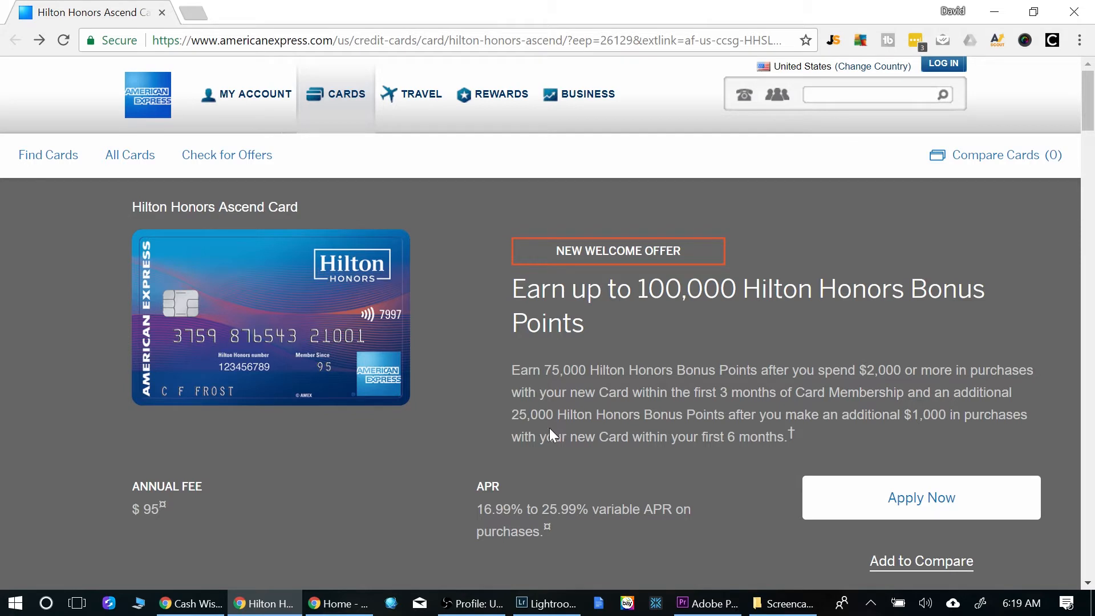
mouse_move(554, 436)
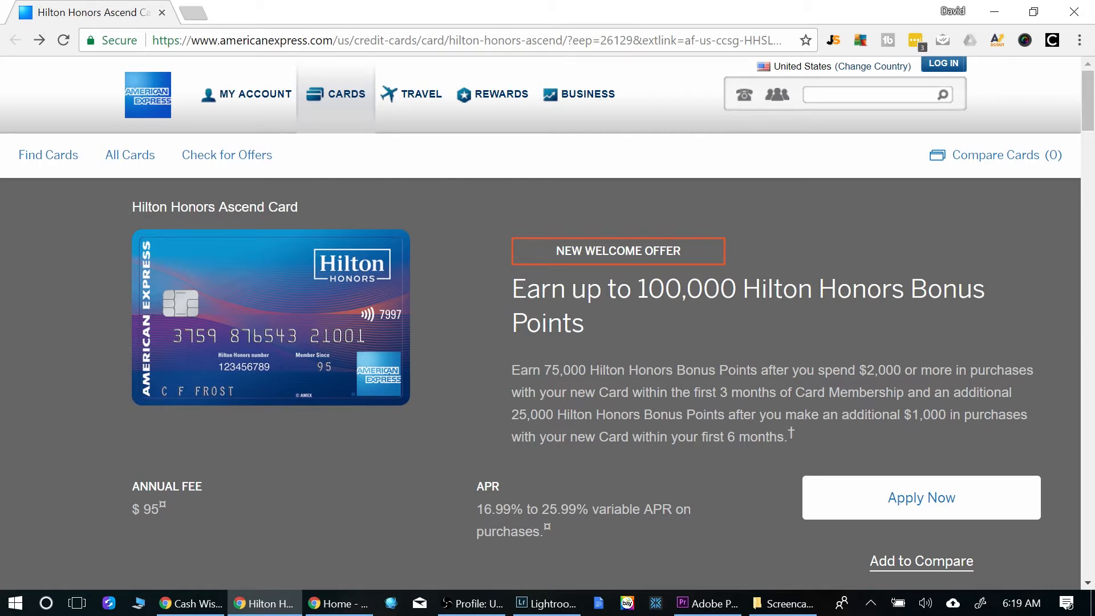
Scroll the card page to the More Points in More Places section with the 12X, 6X and 3X rates.
scroll(down, 3)
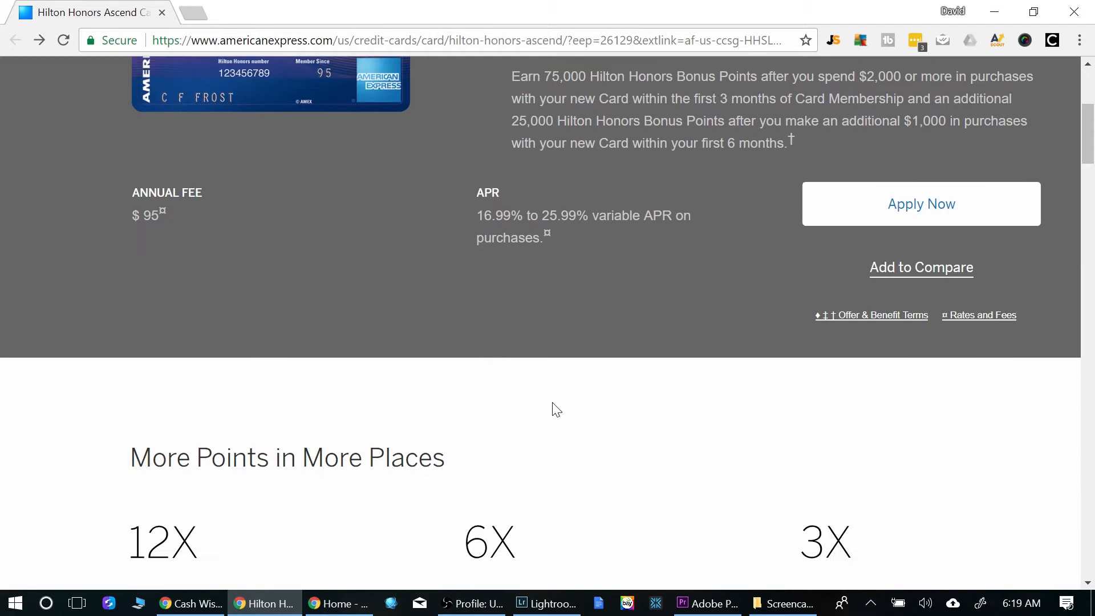
scroll(down, 3)
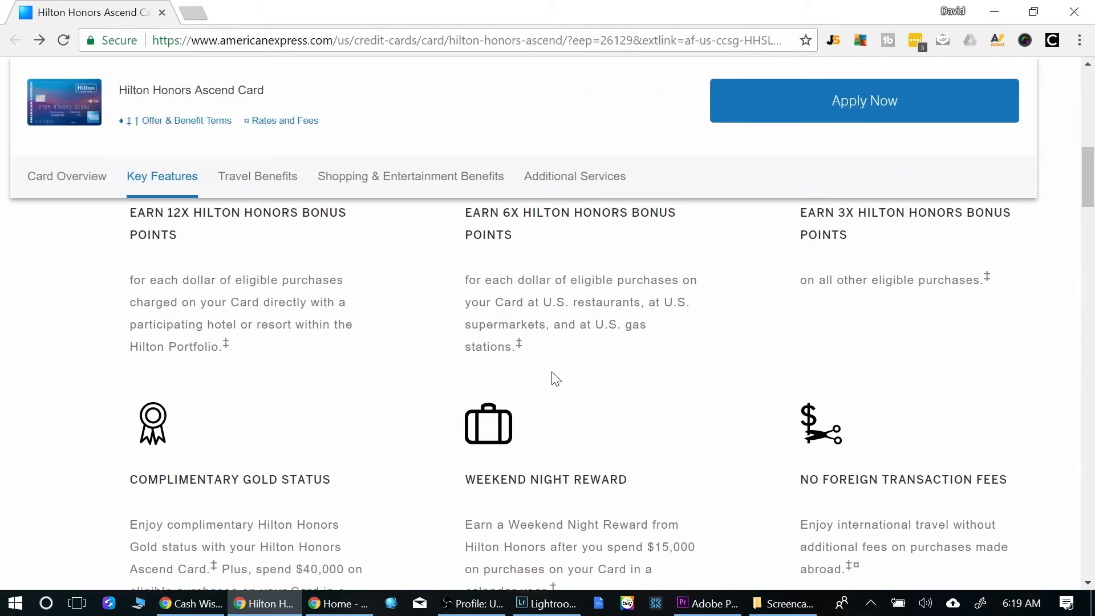
scroll(up, 3)
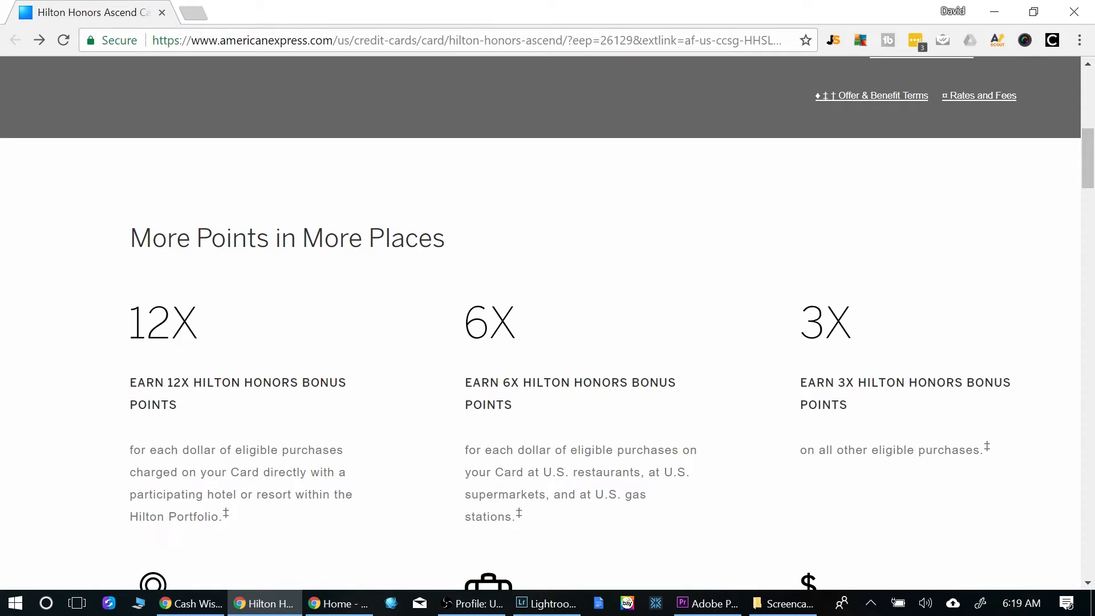
mouse_move(707, 505)
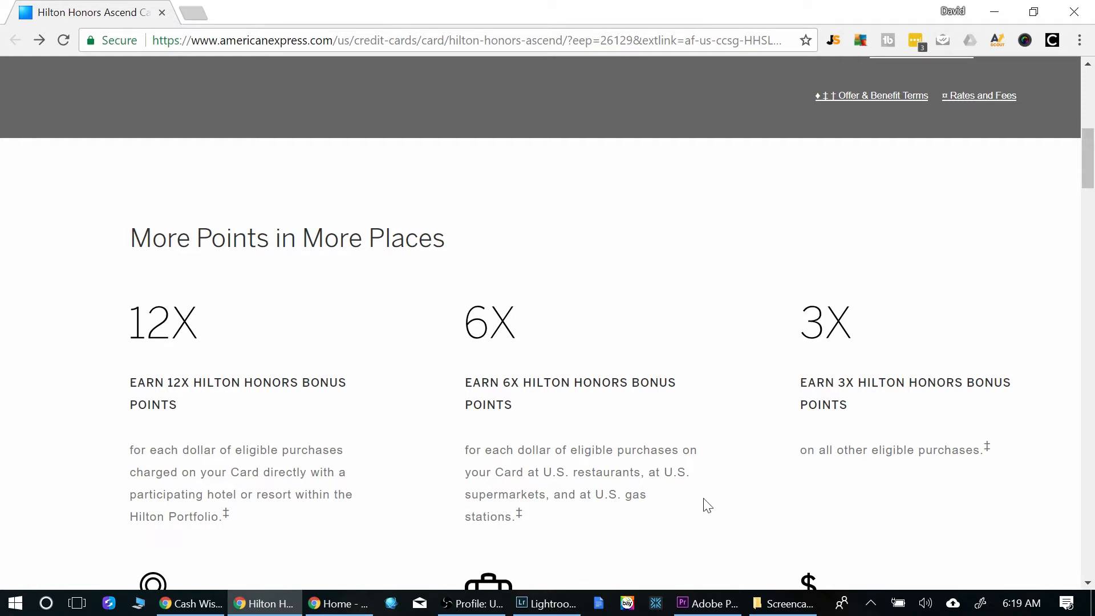
mouse_move(876, 442)
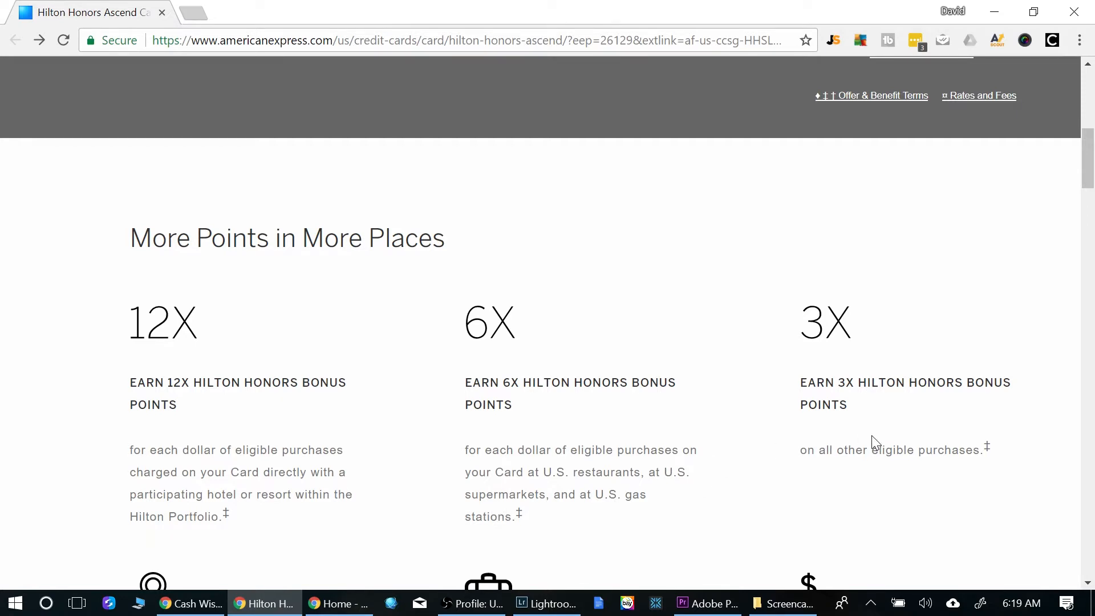
mouse_move(875, 464)
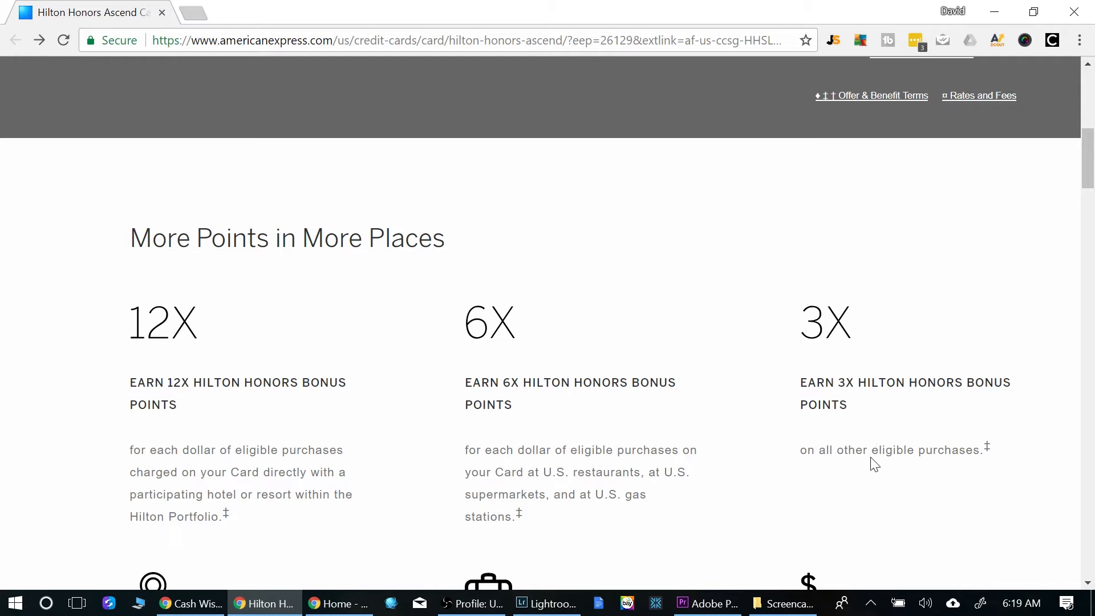
scroll(up, 3)
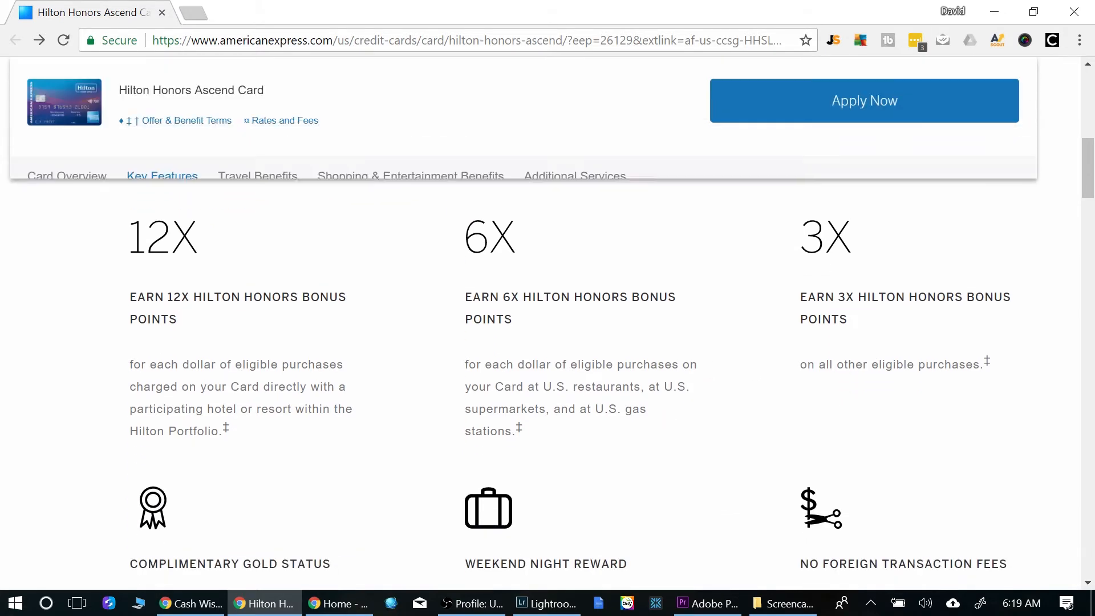
scroll(down, 3)
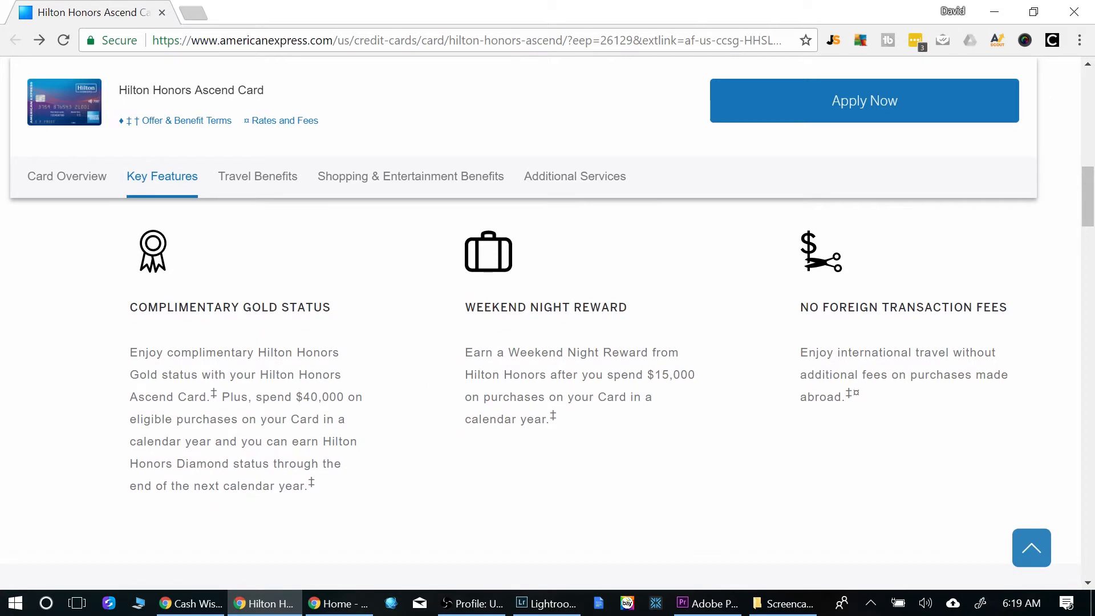
mouse_move(292, 460)
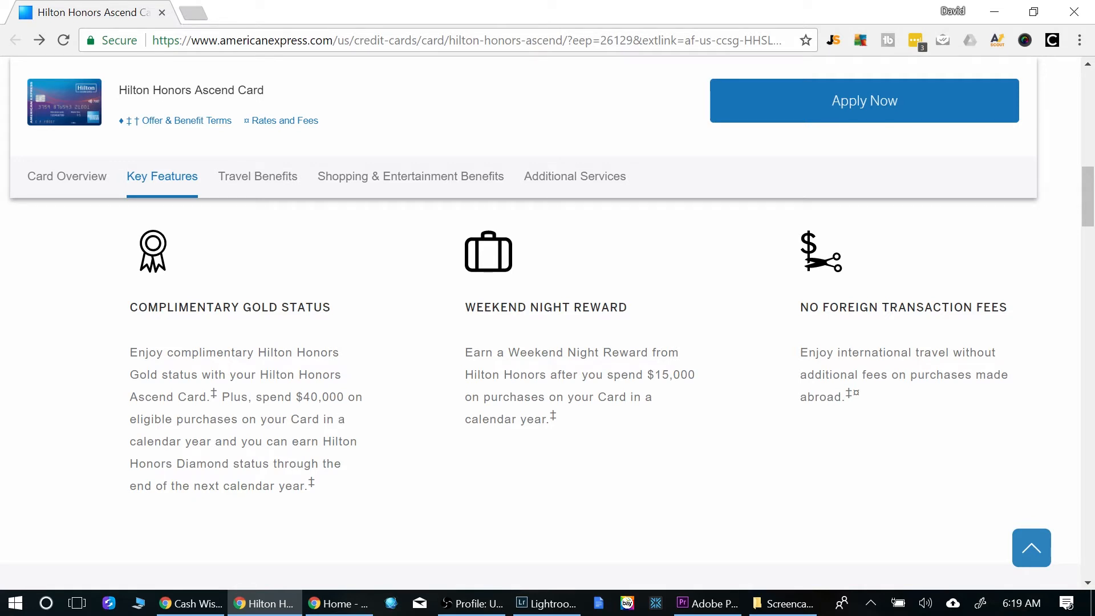
mouse_move(606, 389)
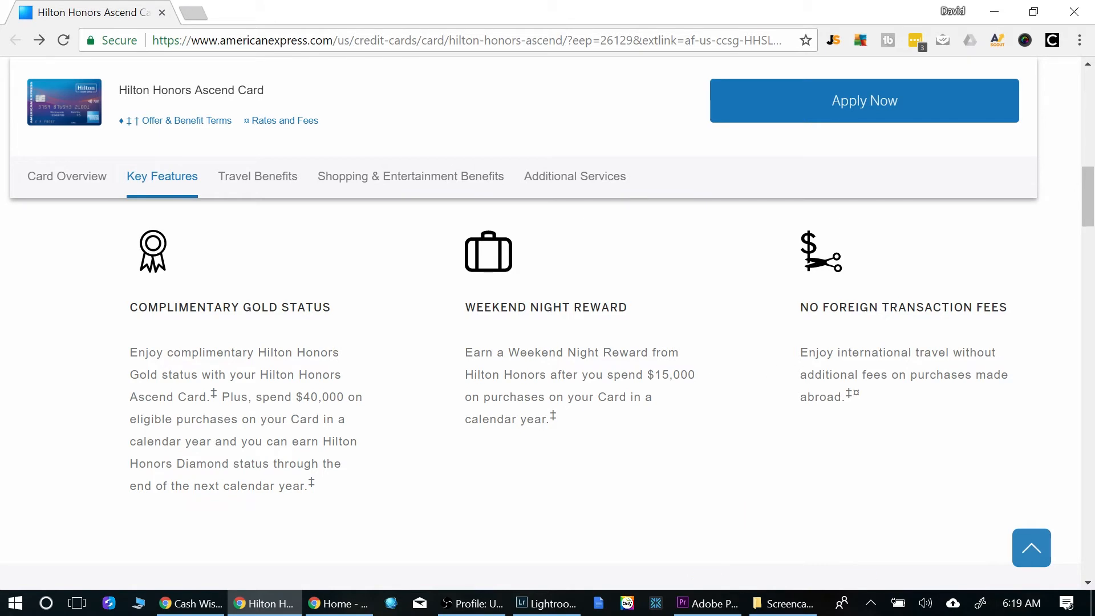
mouse_move(890, 374)
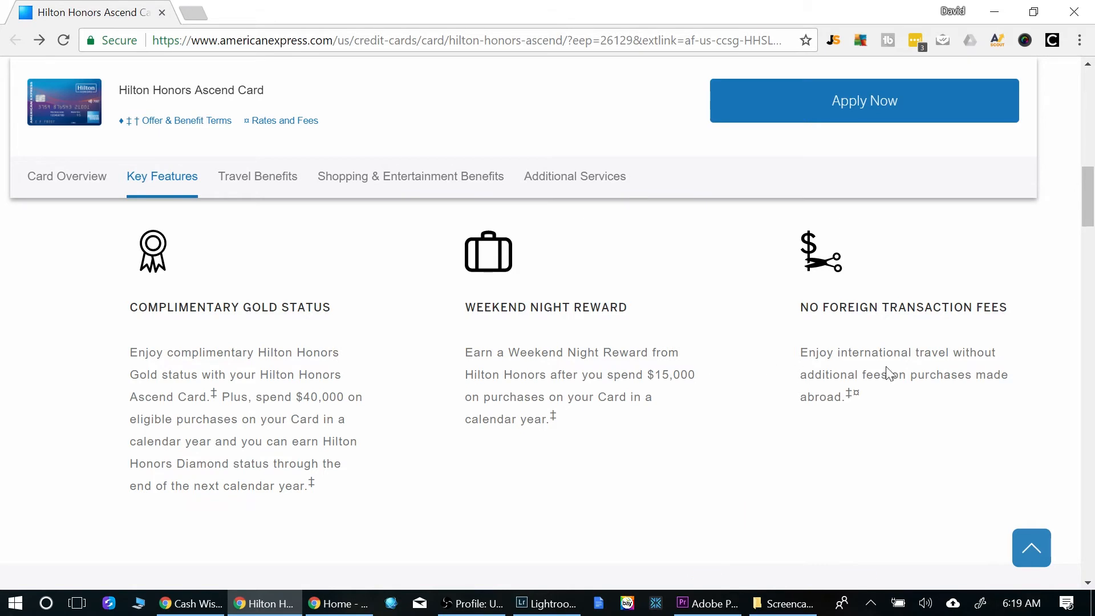
Jump to Travel Benefits and review Priority Pass Select, Gold Status and No Foreign Transaction Fees.
click(257, 175)
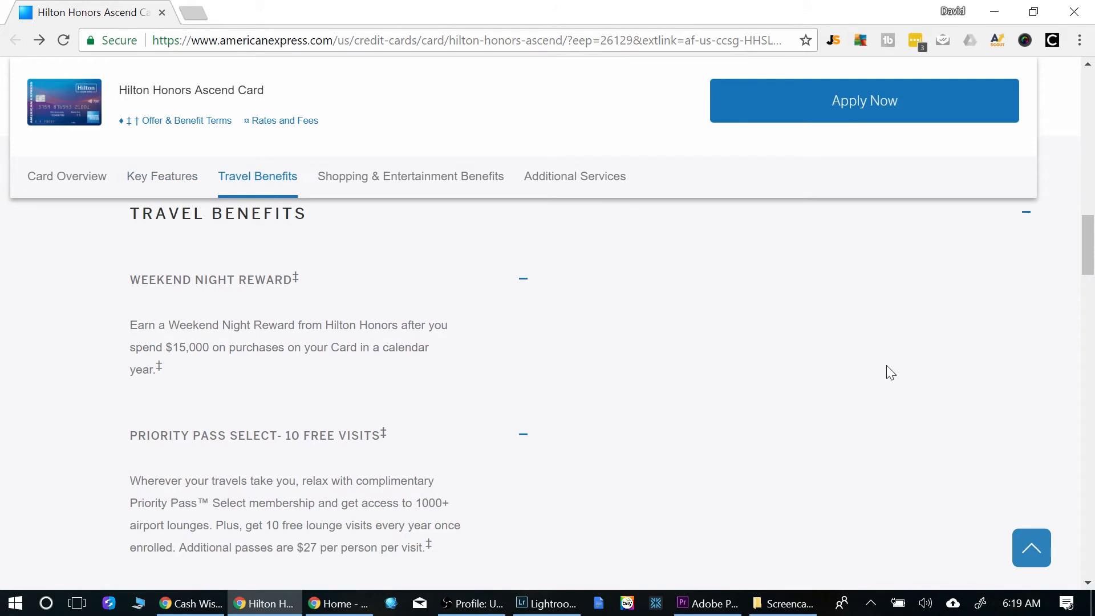
scroll(down, 3)
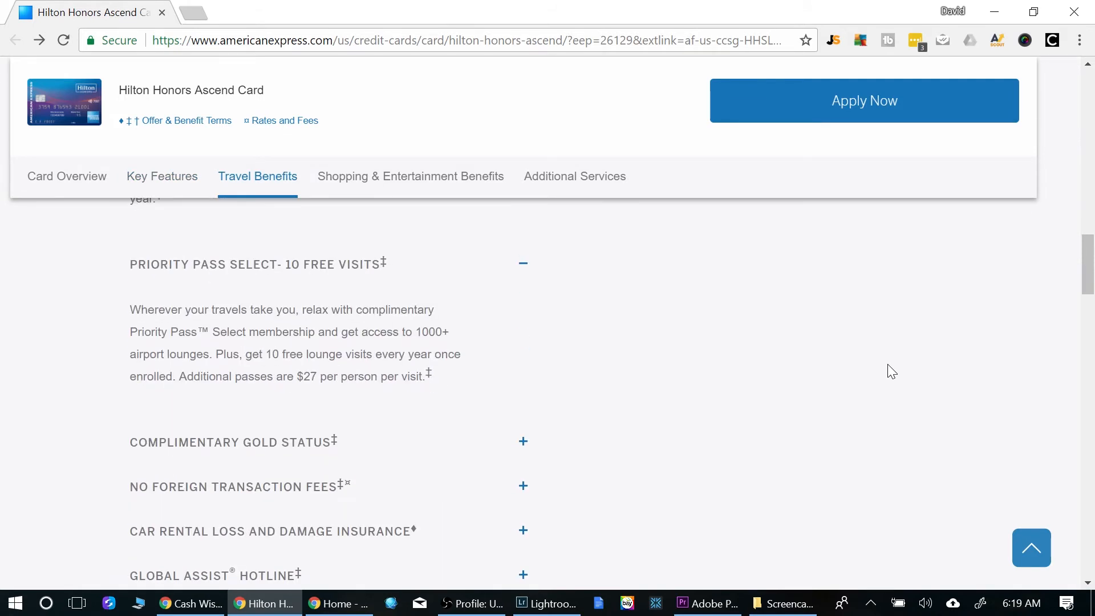
scroll(up, 3)
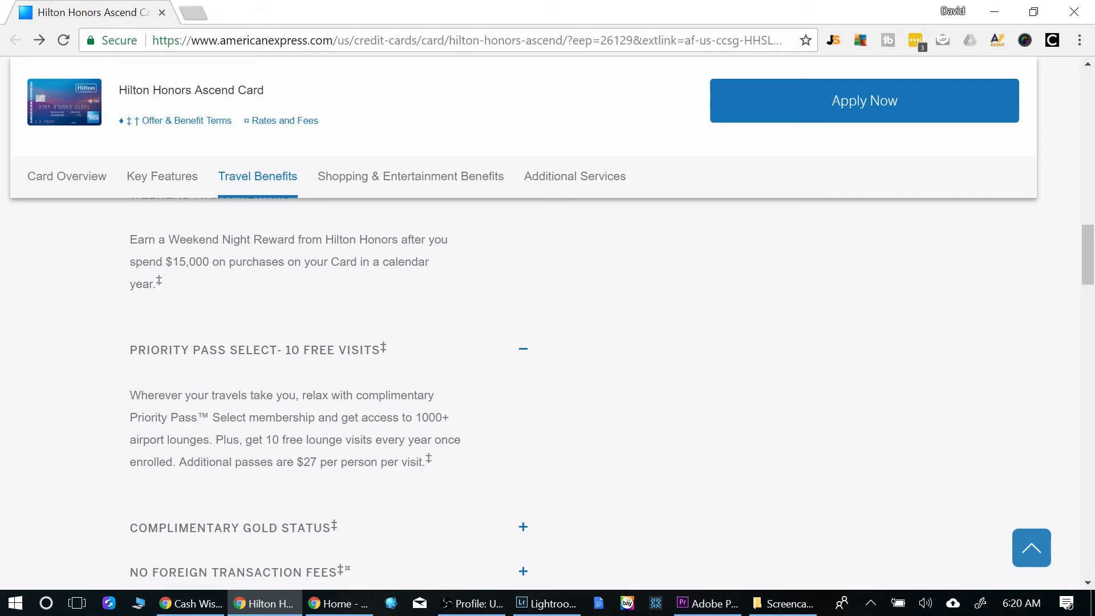
mouse_move(416, 413)
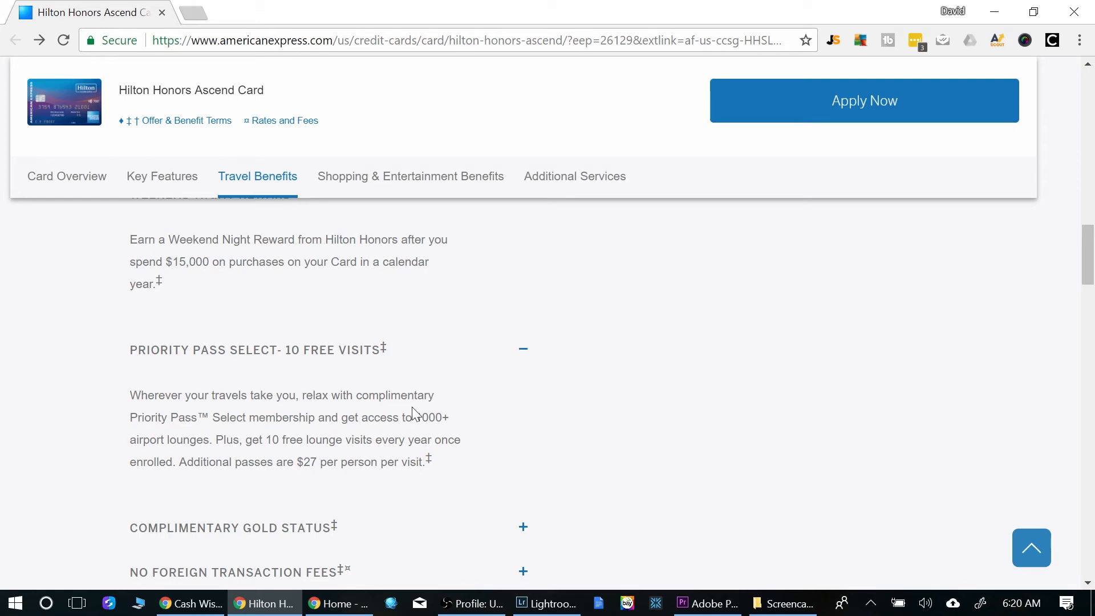
mouse_move(313, 357)
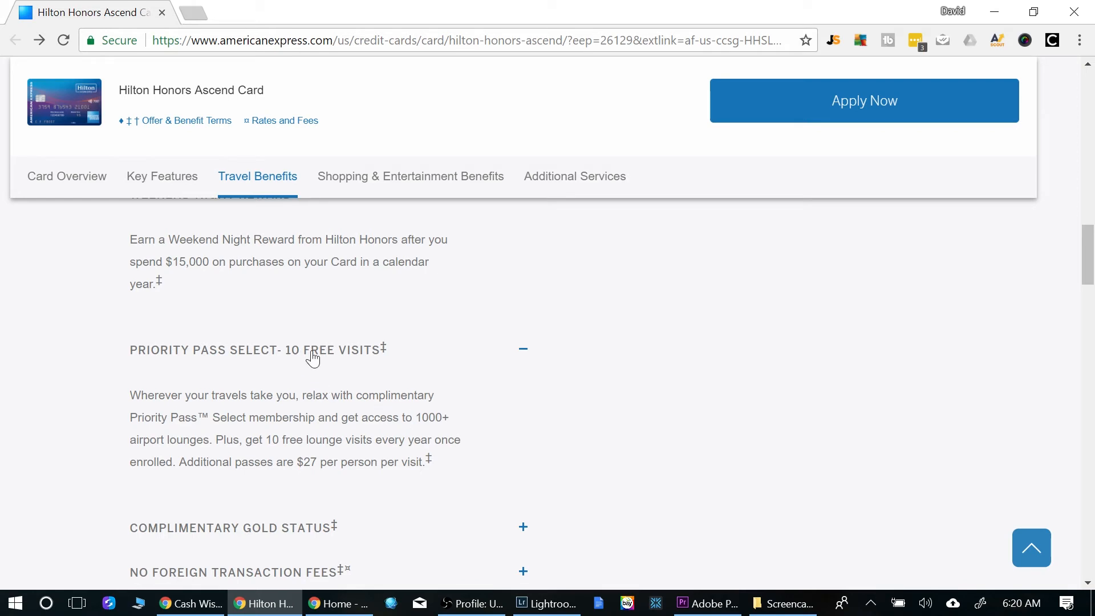
mouse_move(320, 460)
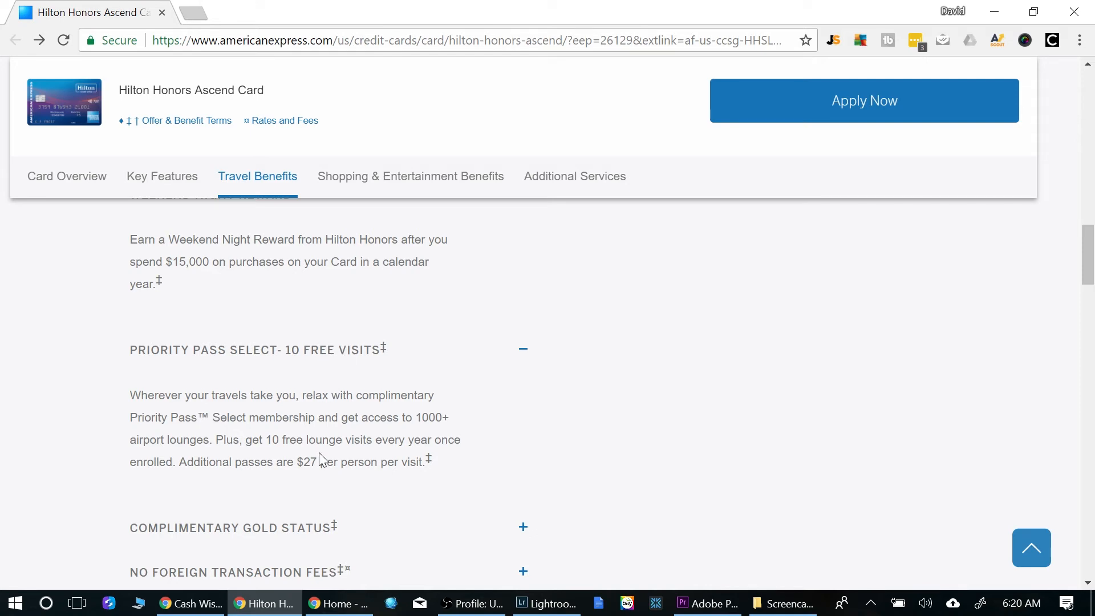
mouse_move(767, 374)
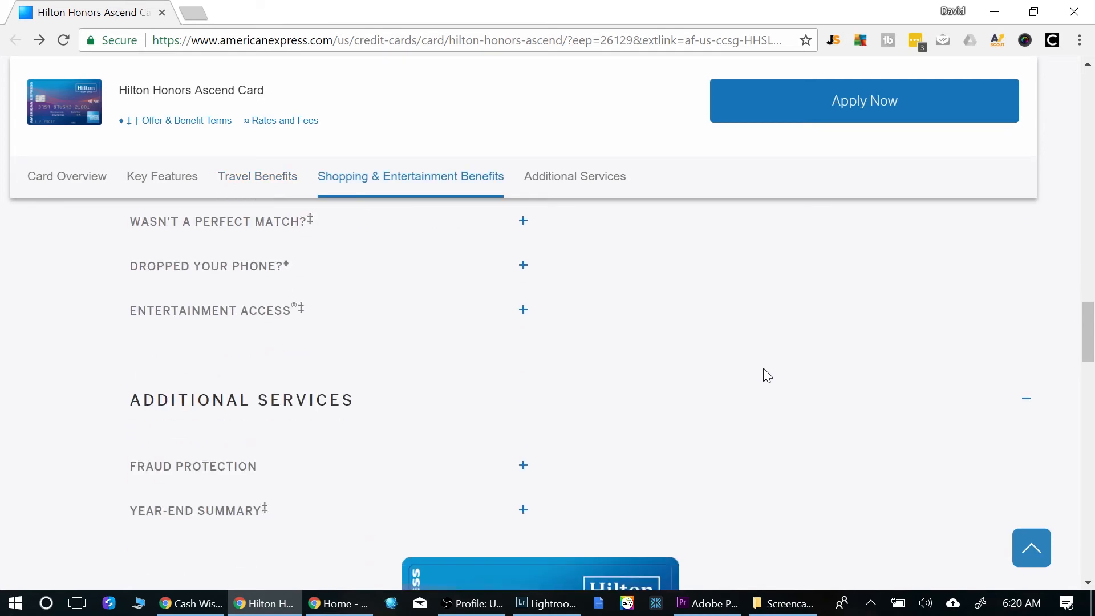
Scroll back to the top showing the 100,000 Bonus Points offer, annual fee and APR.
scroll(down, 3)
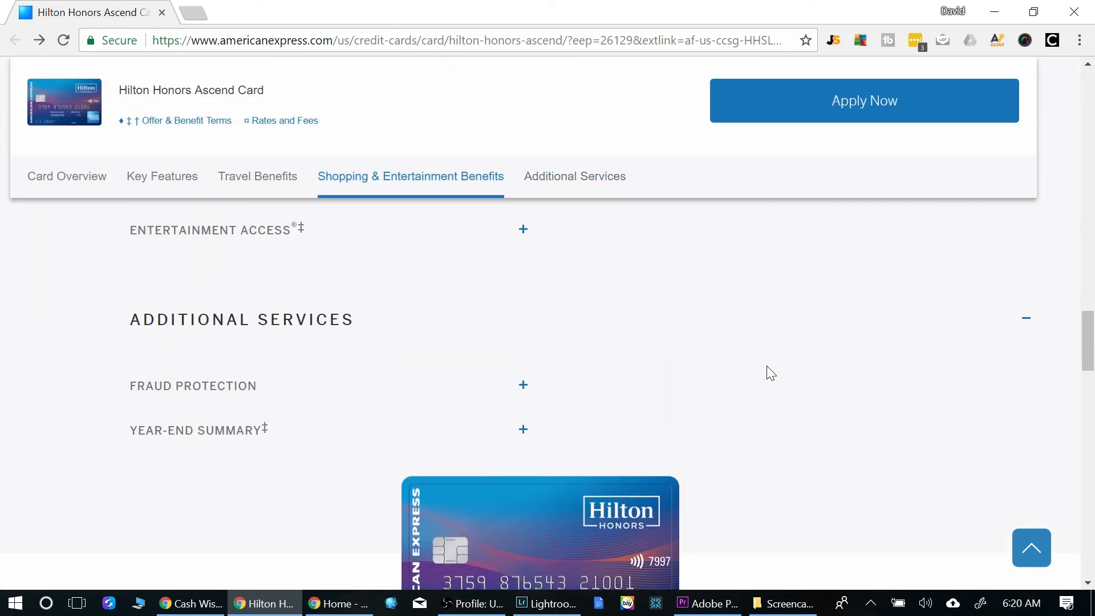
scroll(up, 3)
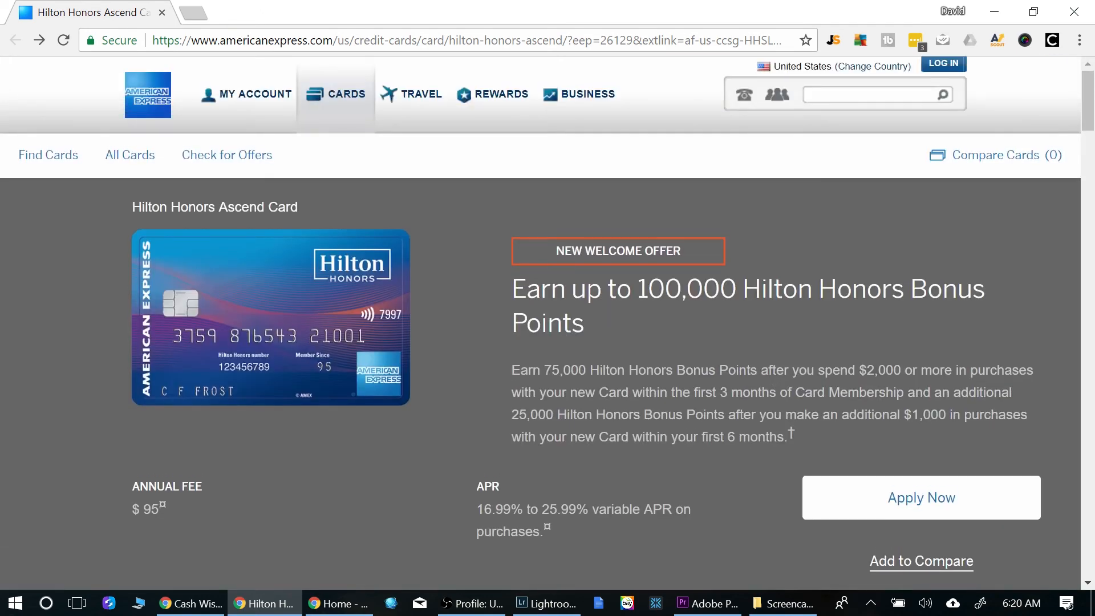
Scroll to the Key Features section: 12X, 6X, 3X rates, Gold status, weekend night reward.
scroll(down, 3)
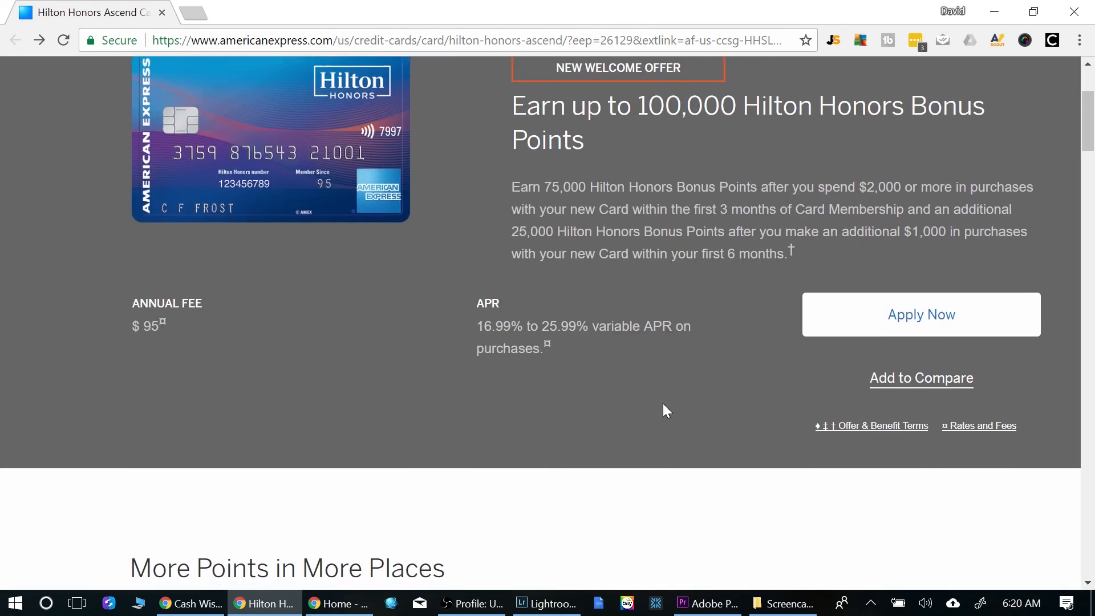
scroll(down, 3)
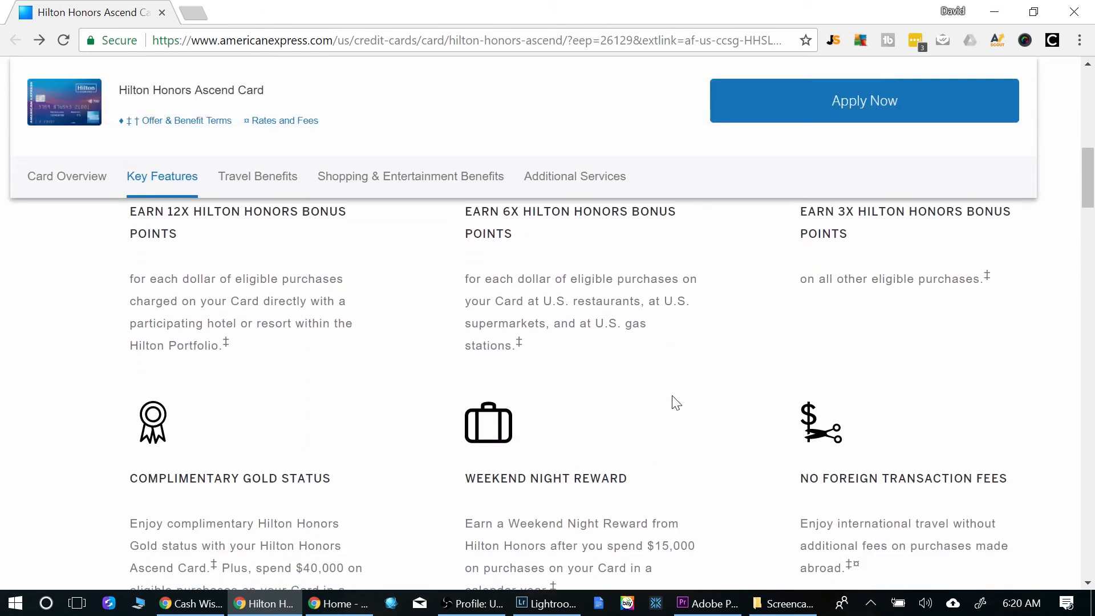
scroll(down, 3)
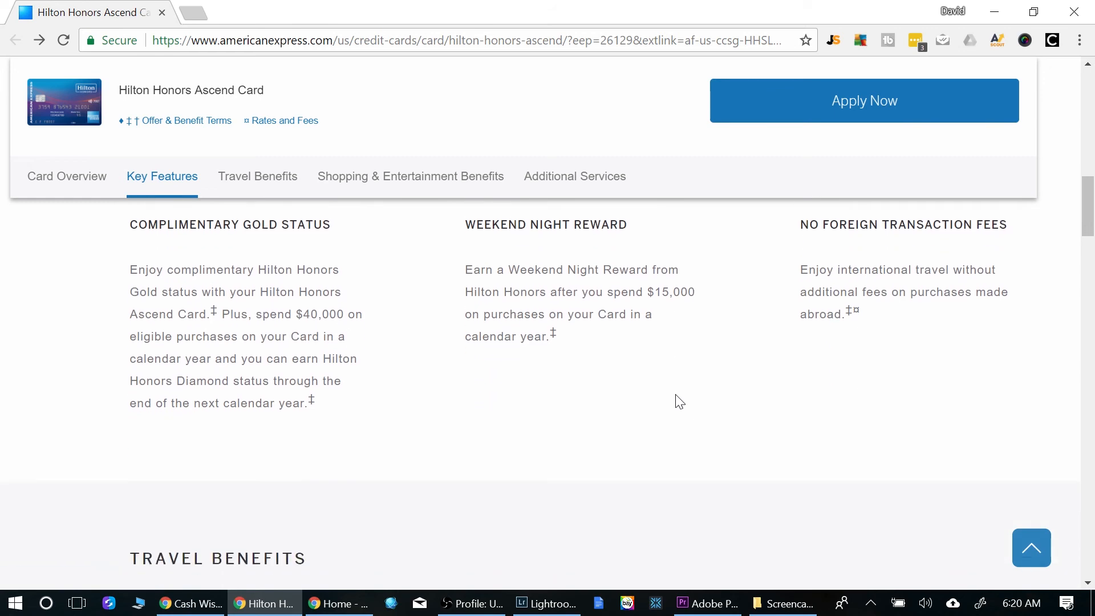
scroll(down, 3)
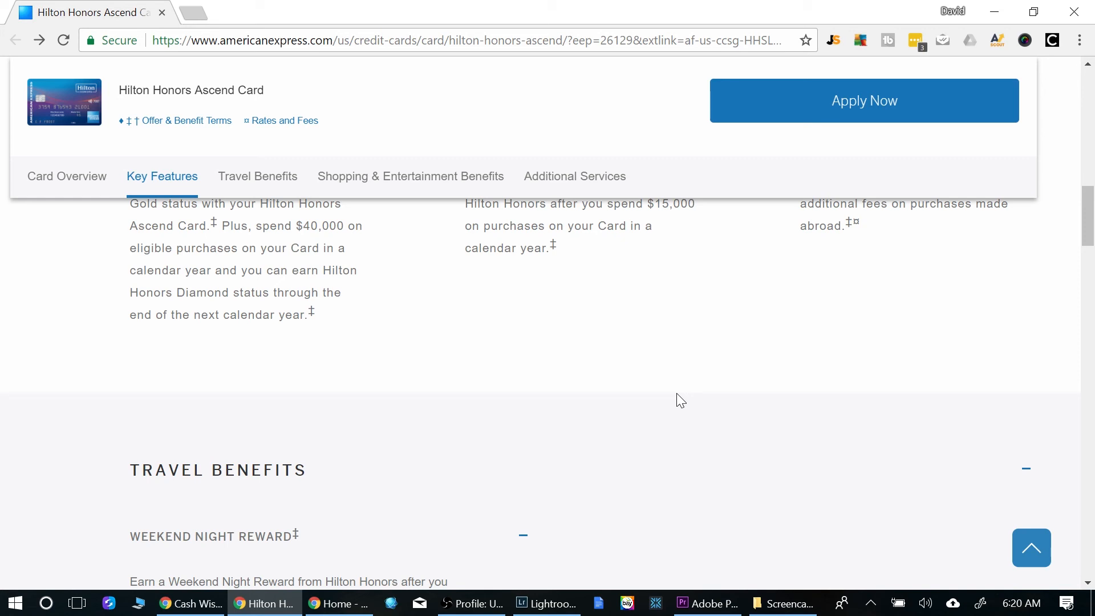
scroll(up, 3)
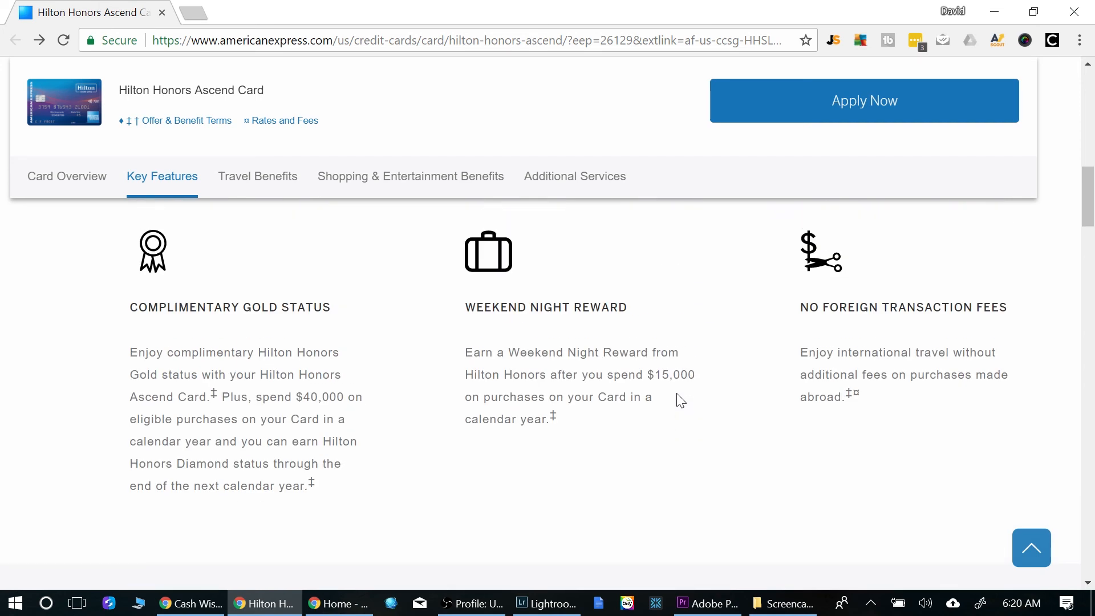
scroll(up, 3)
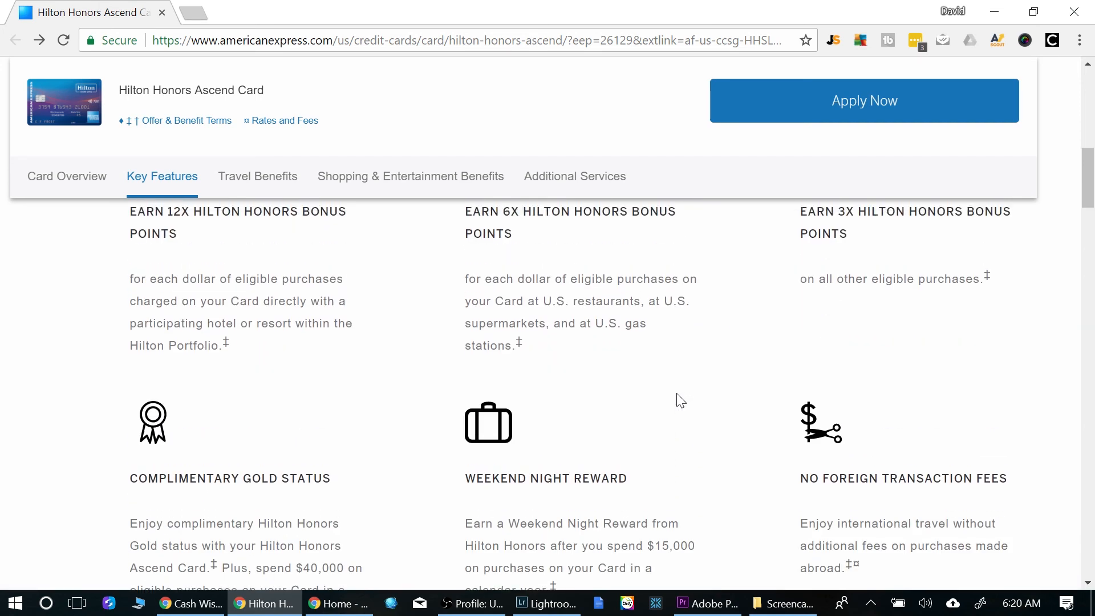